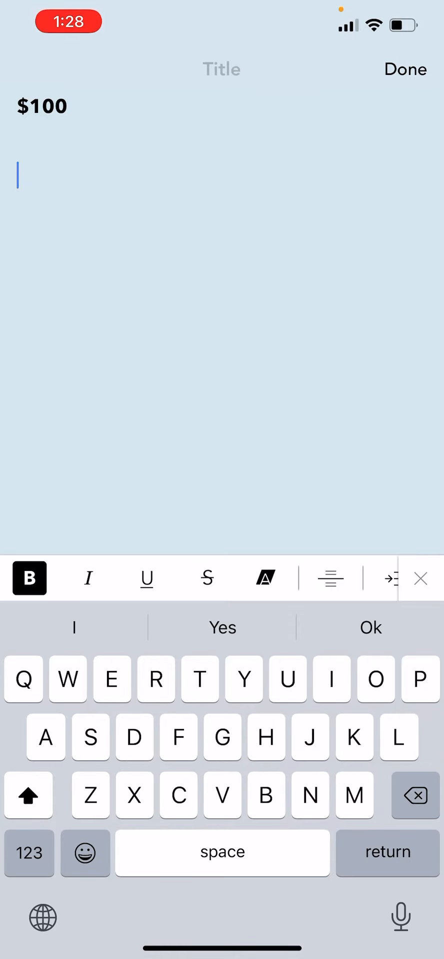
Type bold 'Stock A' on a new line with its price '$1' below
text(Stock A)
text($)
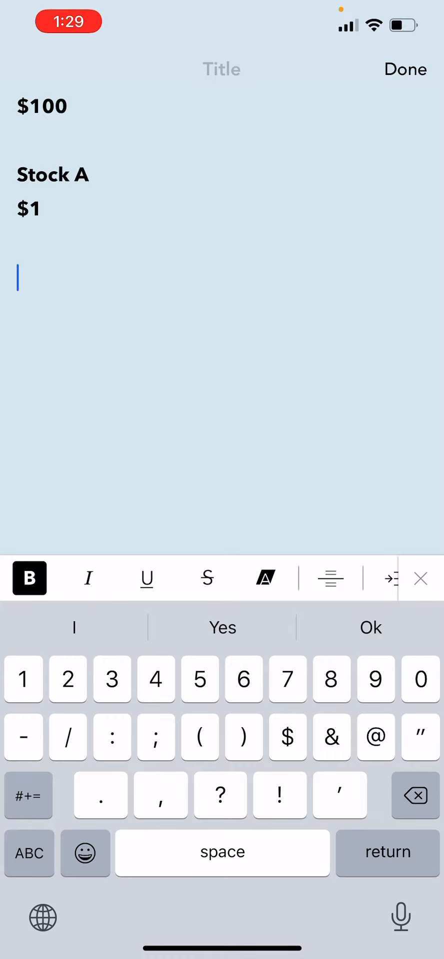
Enter '100 stocks', '$2' and the calculation '$2* 100 = $200' on new lines
text(100 stocks)
text($2)
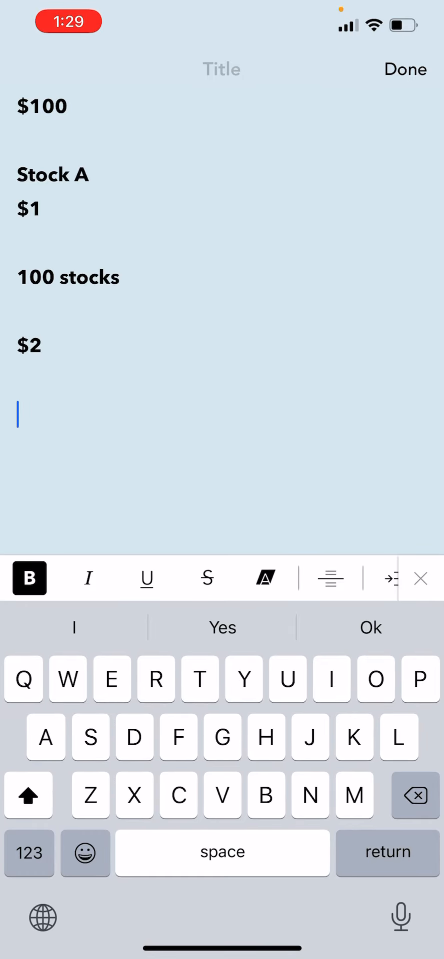
click(29, 853)
text($2* 100)
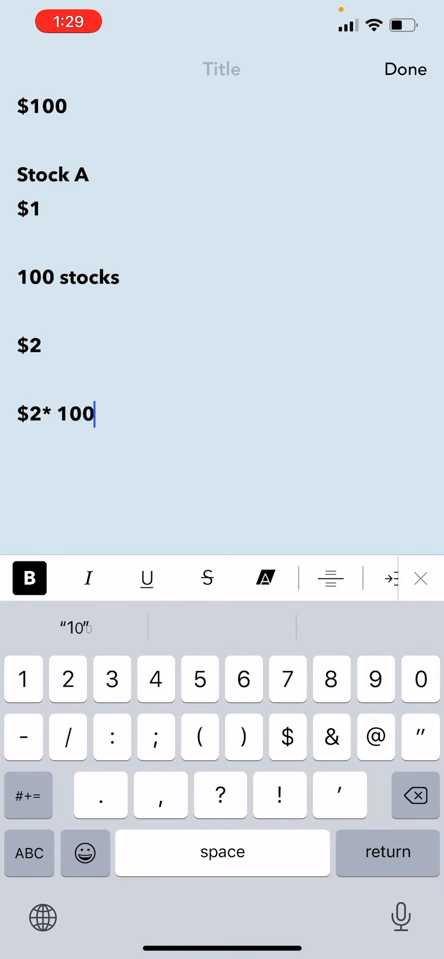
text(= $2)
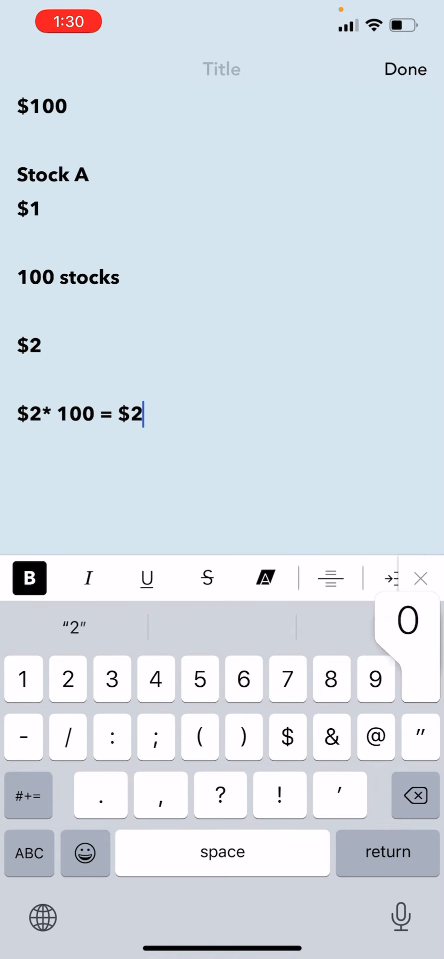
text(00)
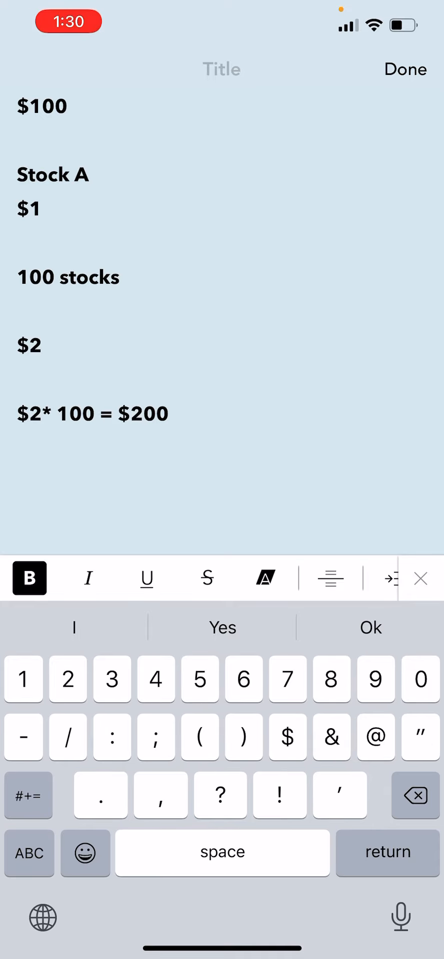
Type '$200 in cash' and start a new line below it
text($200 in cash)
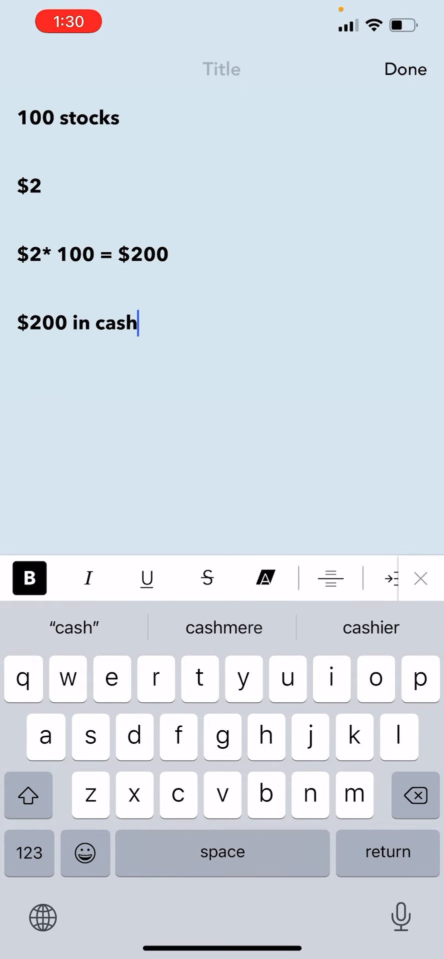
key(space)
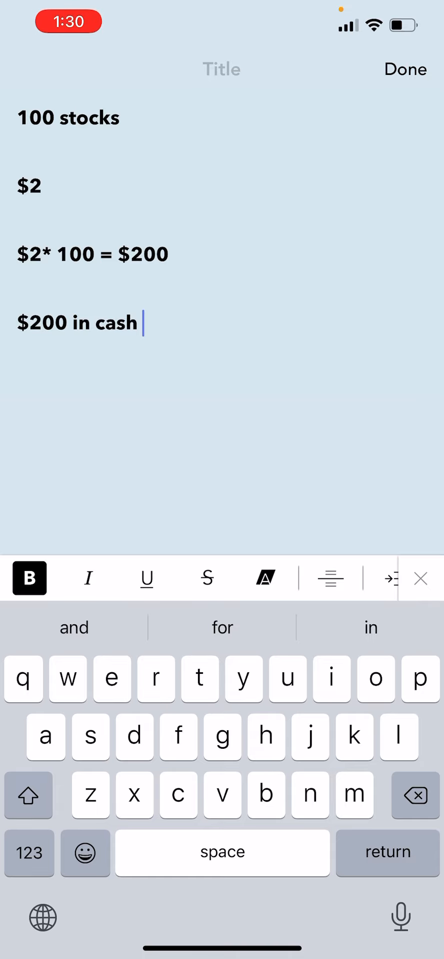
key(return)
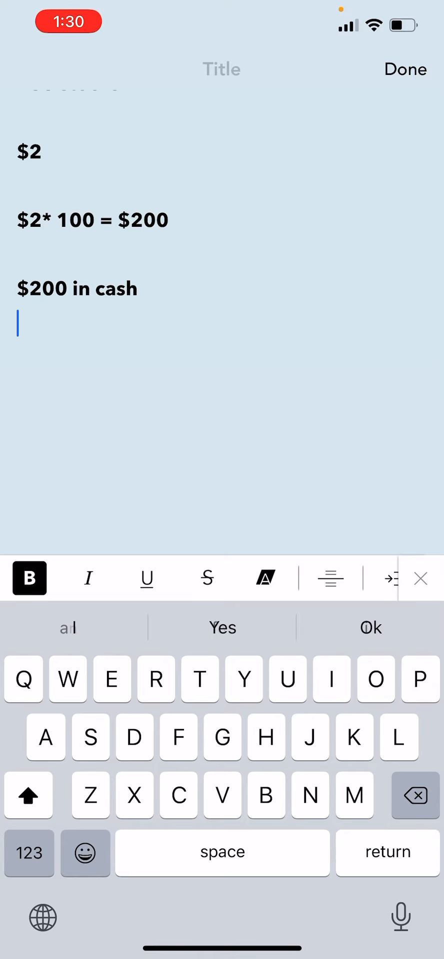
Enter '100 stocks' and '$4', then begin the '$4*' line
text(1)
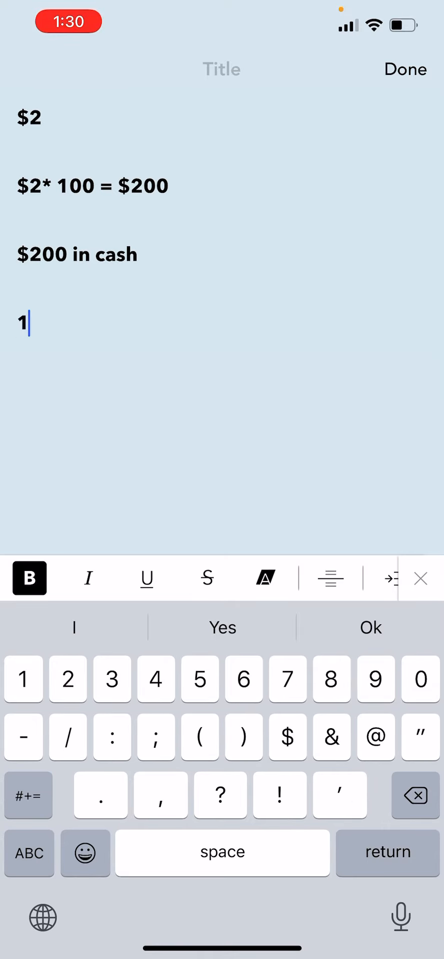
text(00 stocks)
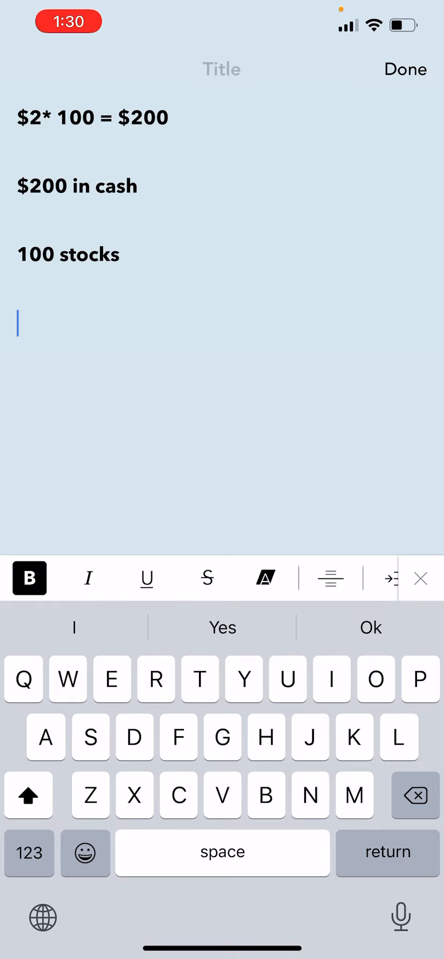
text($)
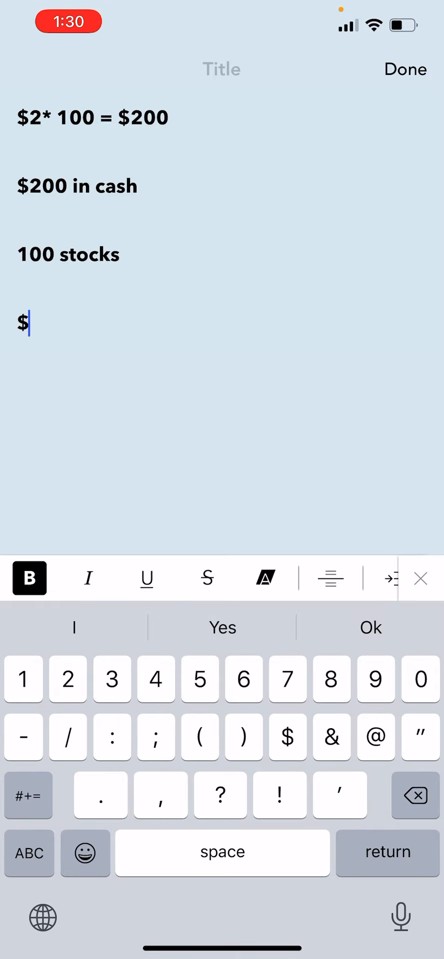
text(4)
text($4*)
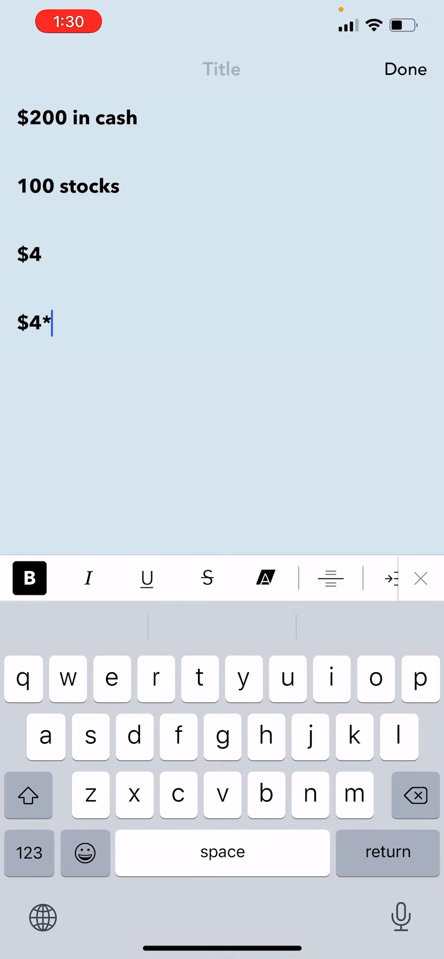
Finish '$4*100 stocks =$400', add '$200/$4= 50 stocks', then note '$6'
text(100)
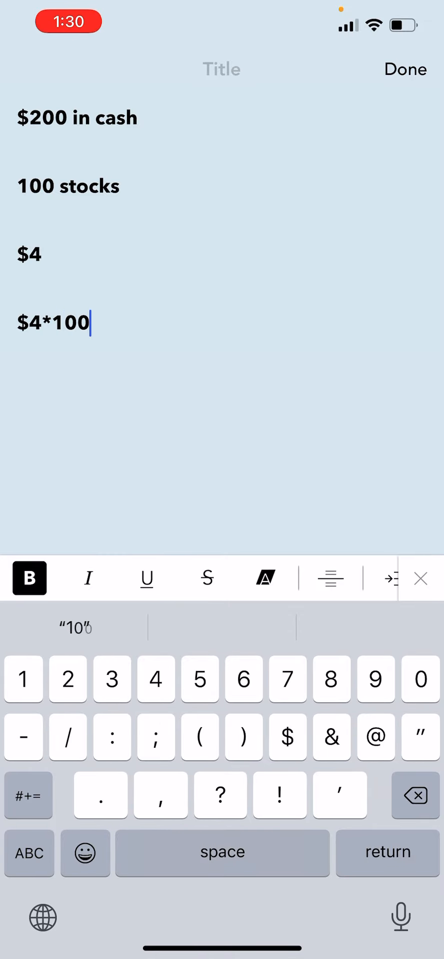
text(stocks =$400)
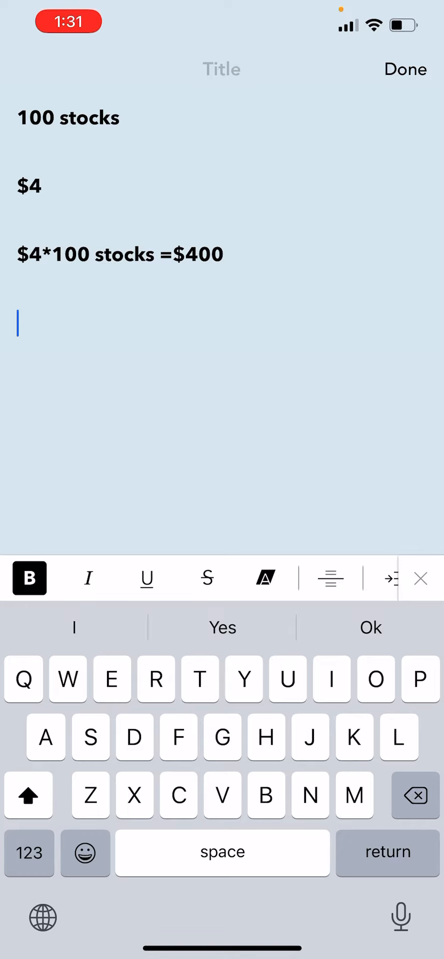
click(29, 853)
text($2)
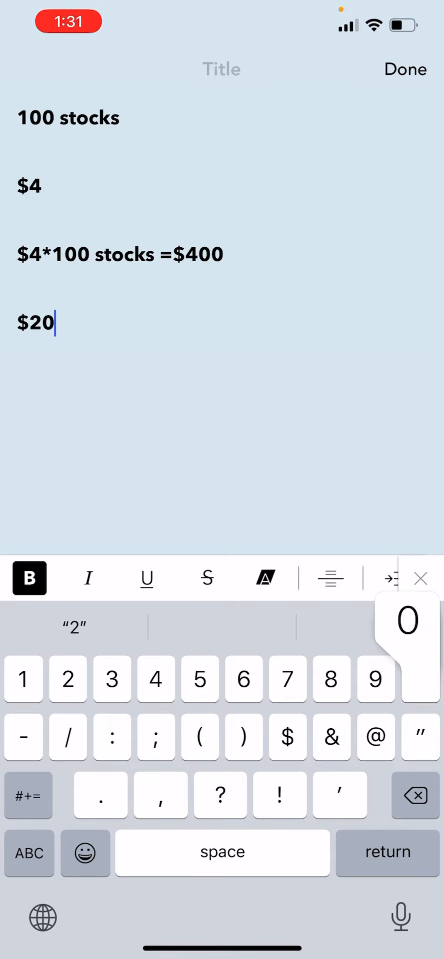
text(0/$4)
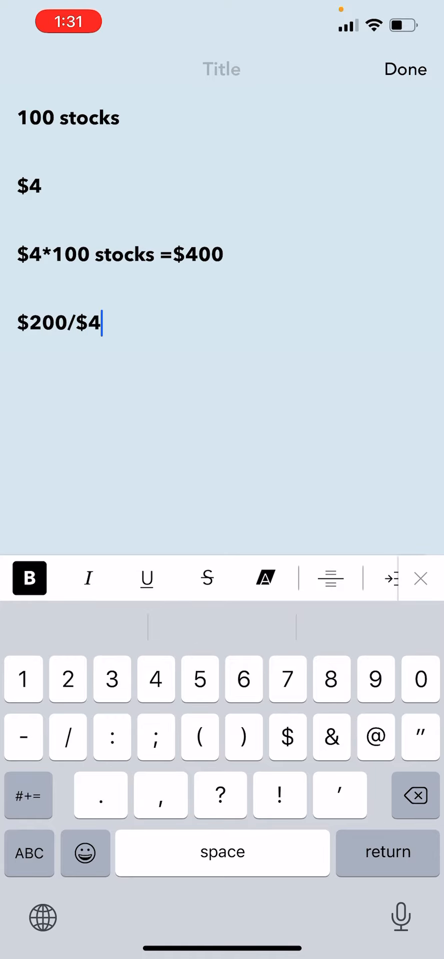
text(=)
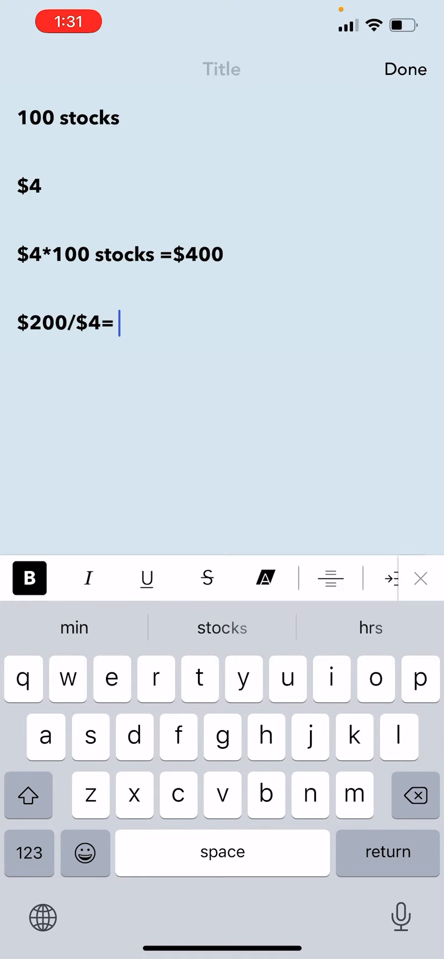
text(50 stocks)
text($6)
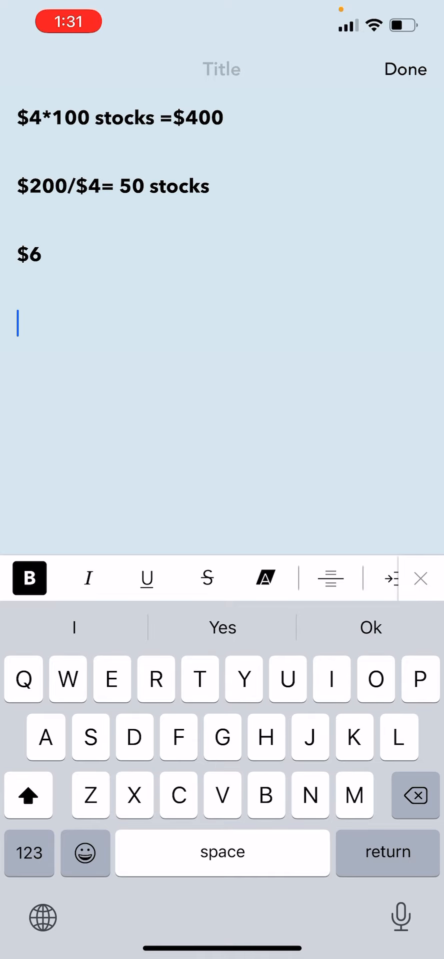
Type '100 stocks *$6 = $600' and start a fresh line below
text(100 stock)
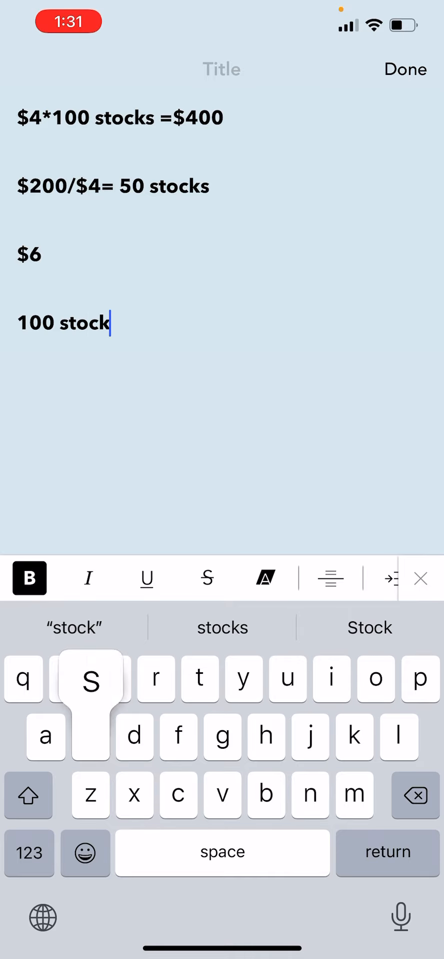
text(s)
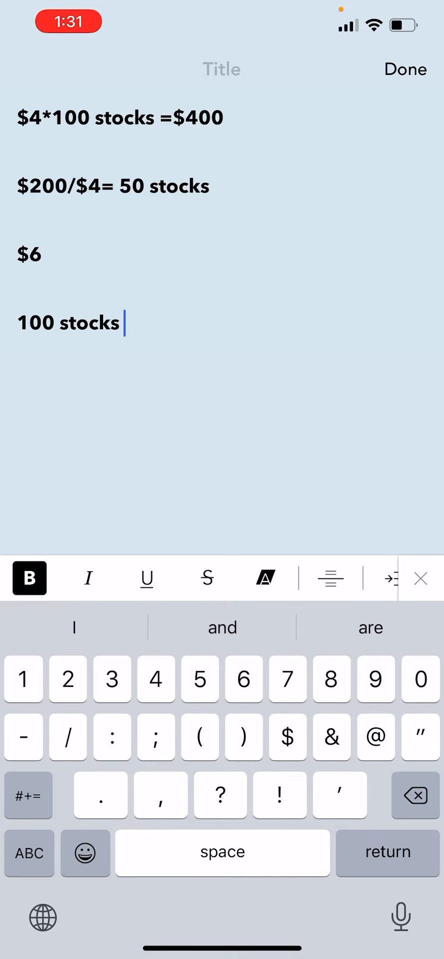
text(*)
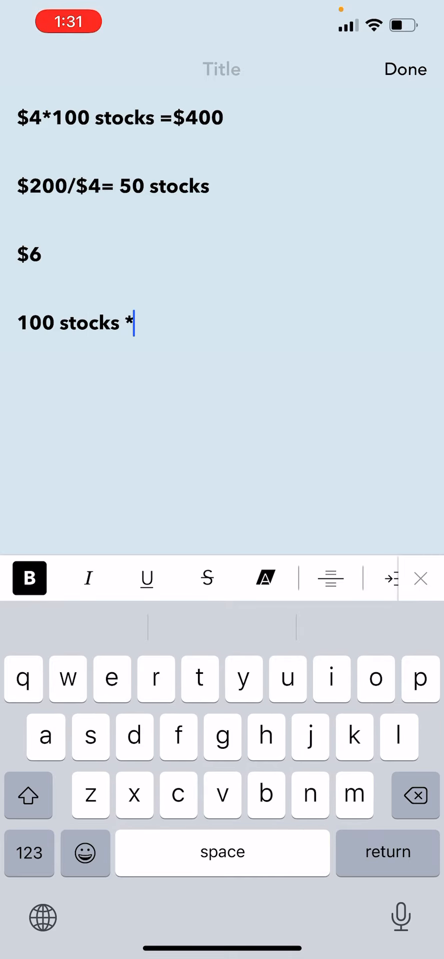
text($)
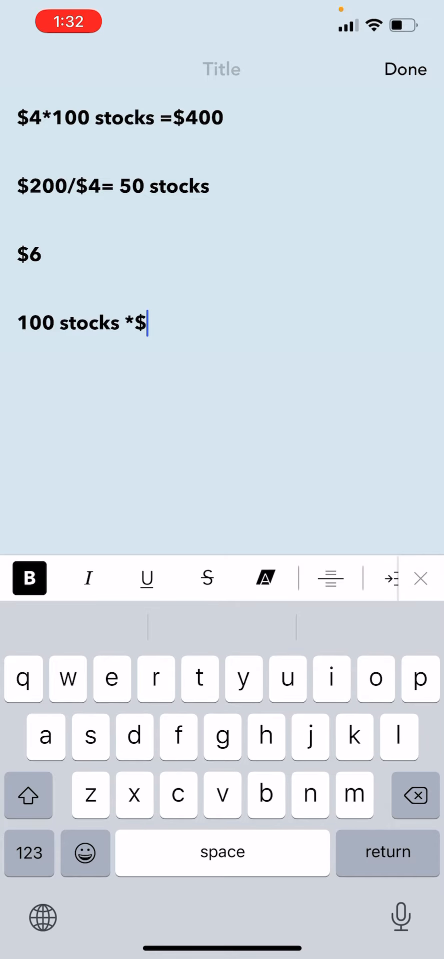
text(=)
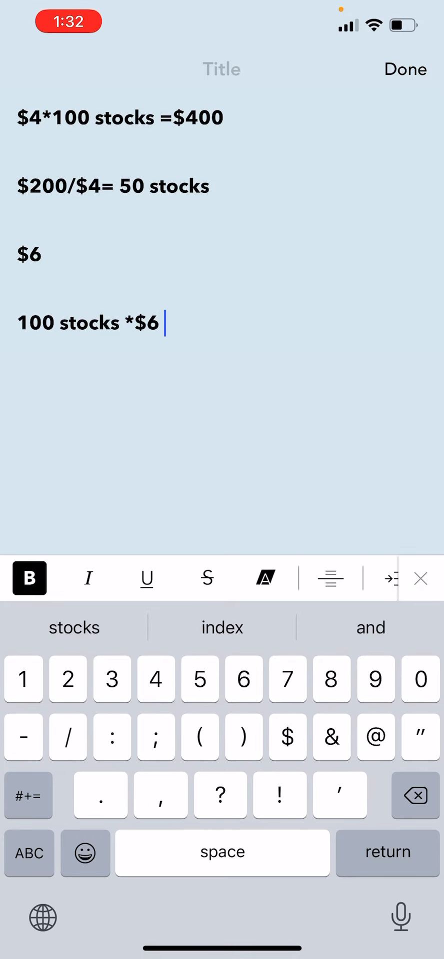
text(=)
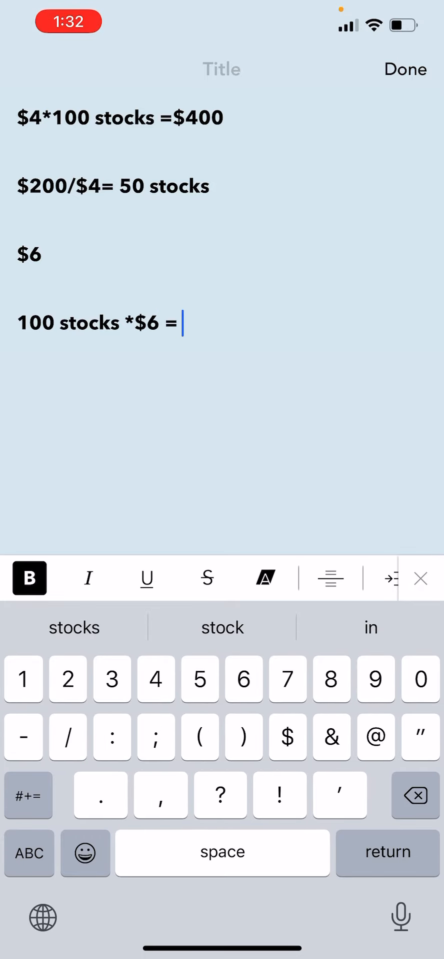
text($600)
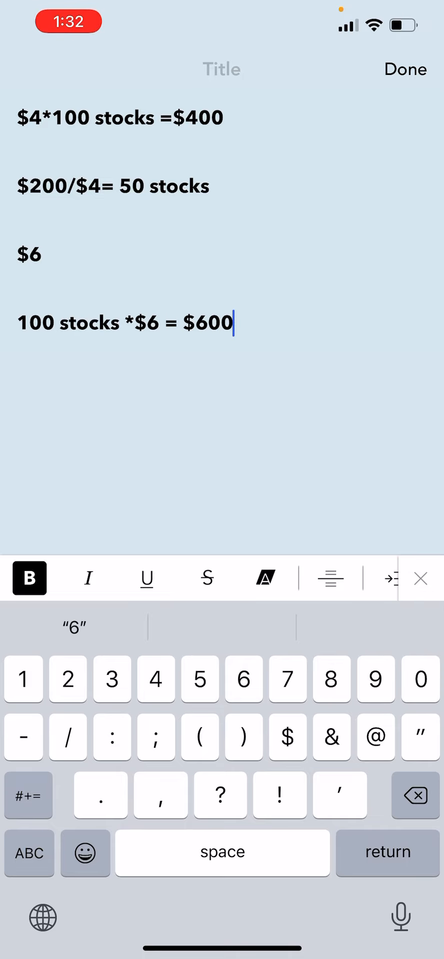
click(29, 853)
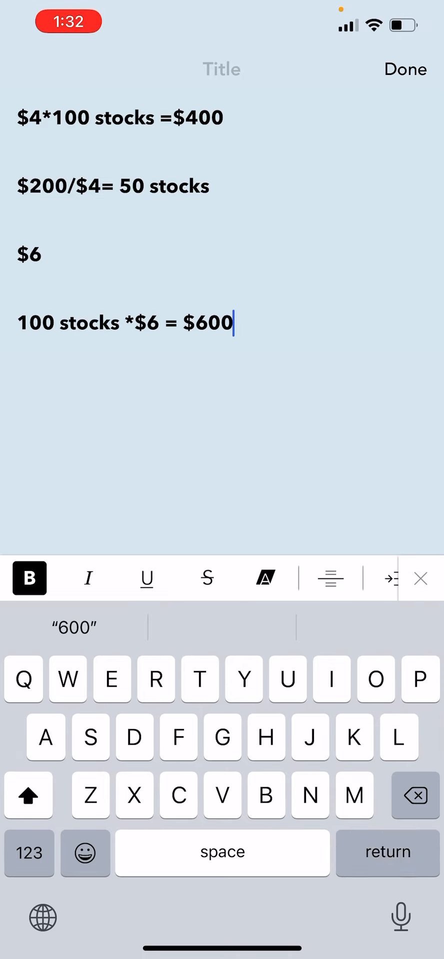
key(return)
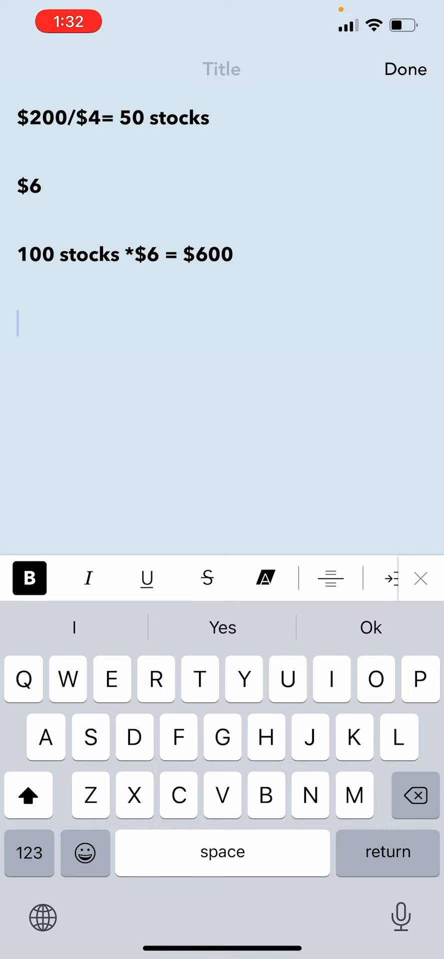
click(29, 853)
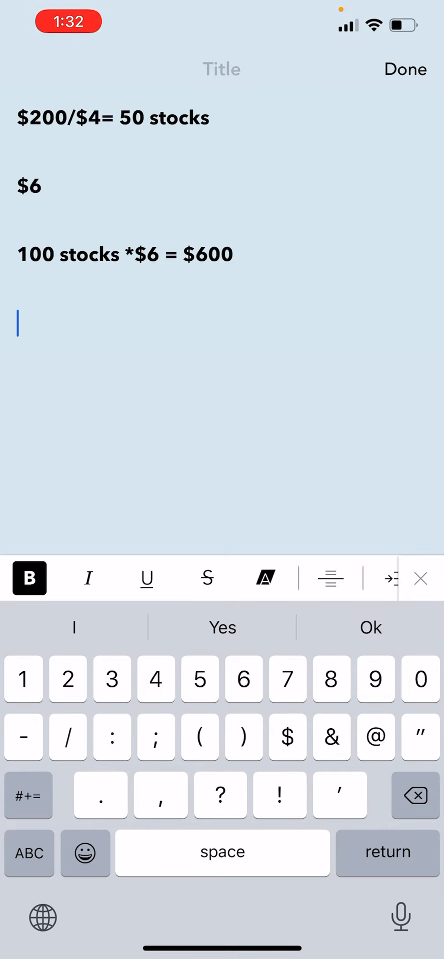
Type '50 stocks * $6 = $300' and scroll back through the note
text(50 stocks * $6 =)
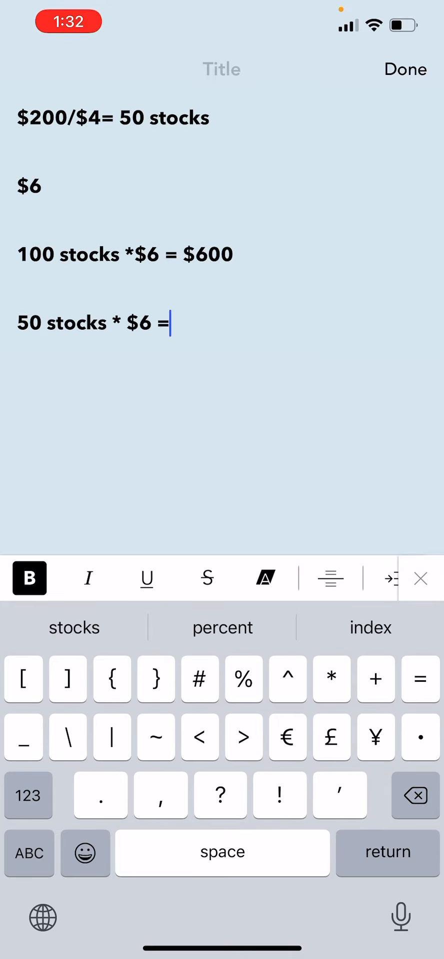
text($)
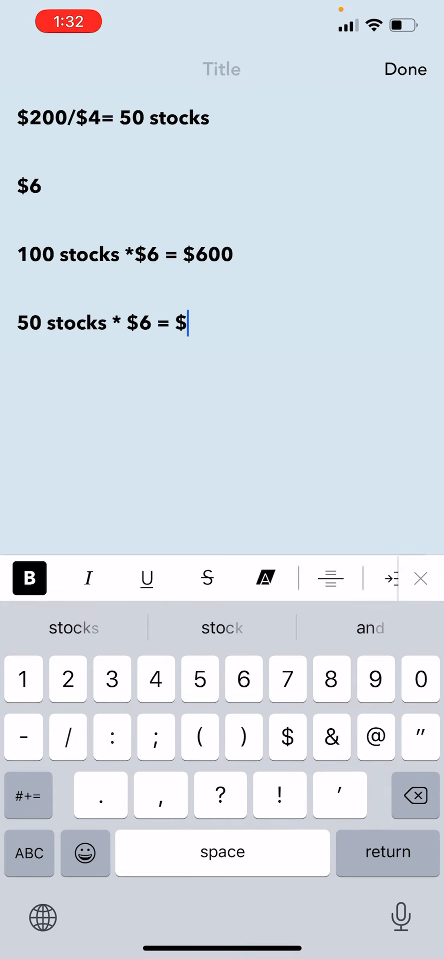
text(300)
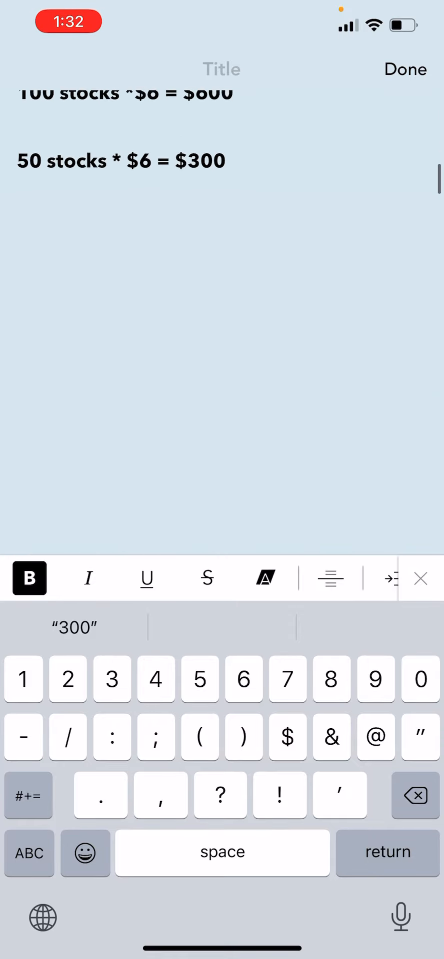
scroll(down, 3)
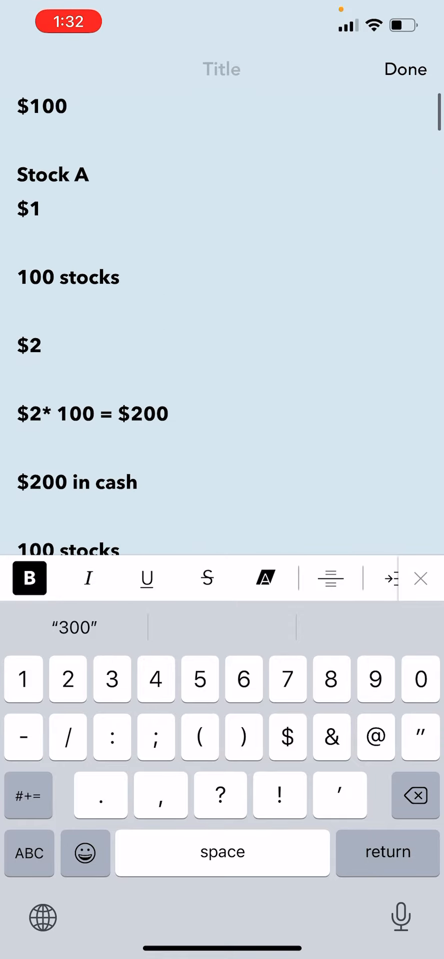